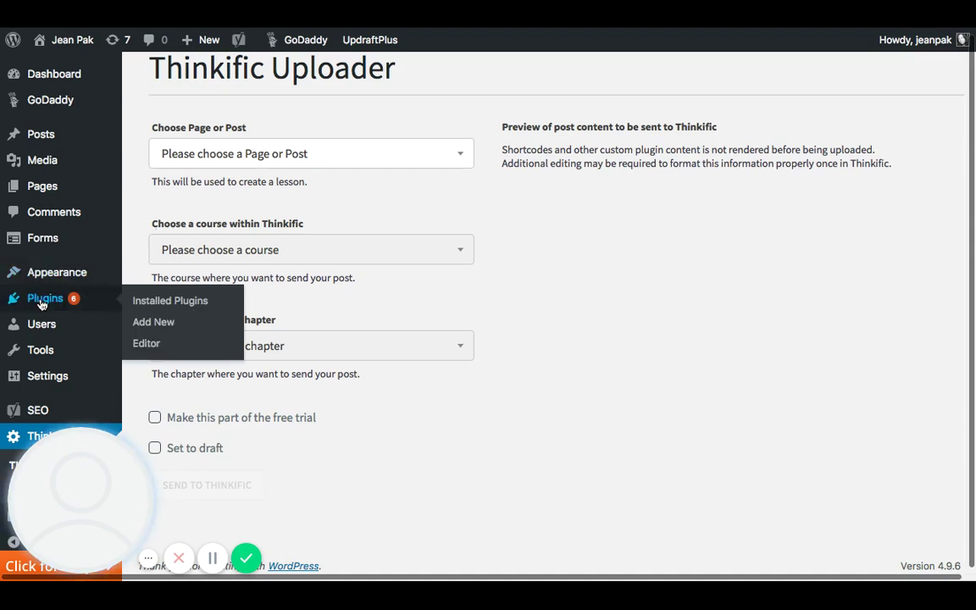
{"action": "mouse_move", "coordinate": [170, 301]}
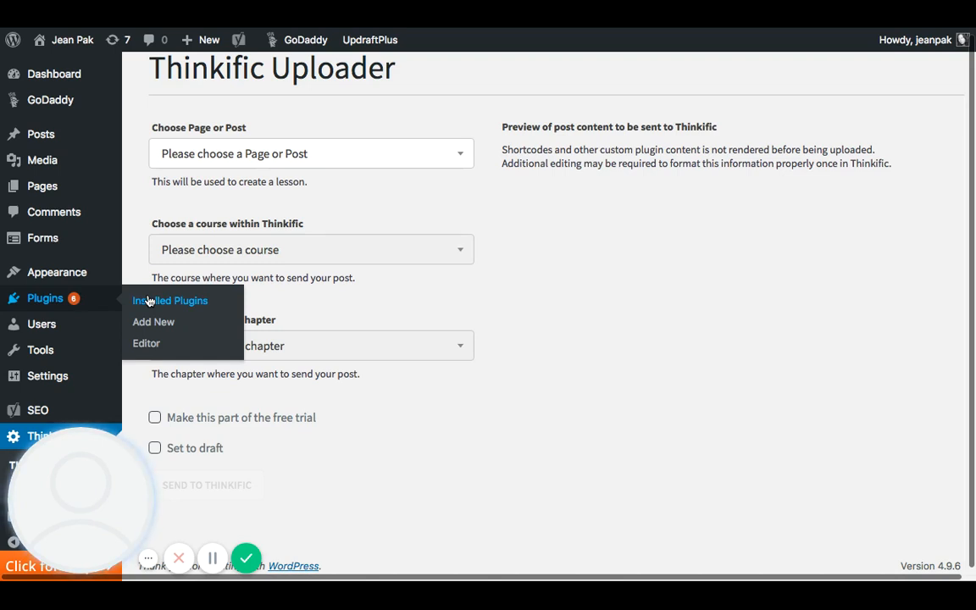
{"action": "mouse_move", "coordinate": [148, 301]}
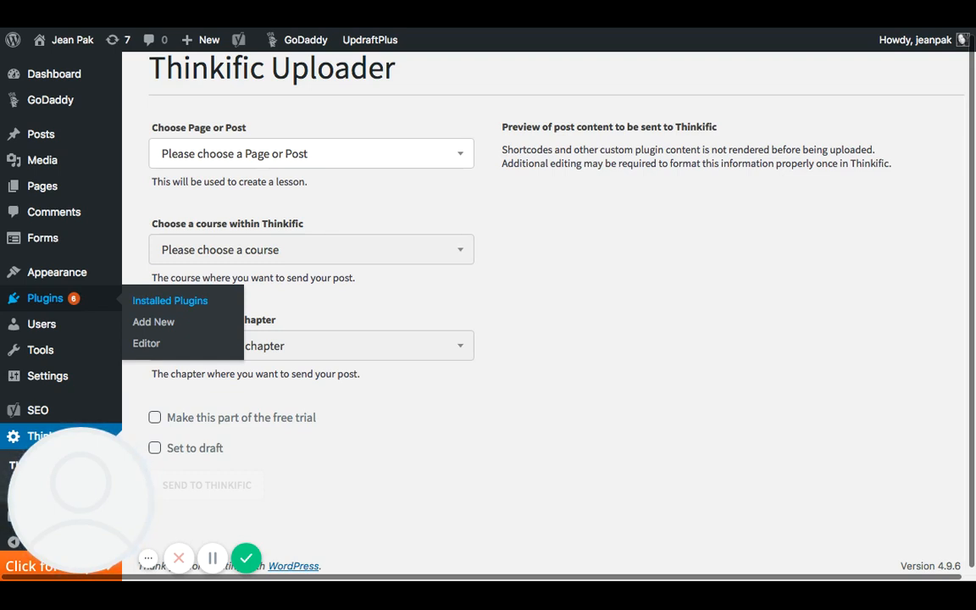
{"action": "mouse_move", "coordinate": [153, 322]}
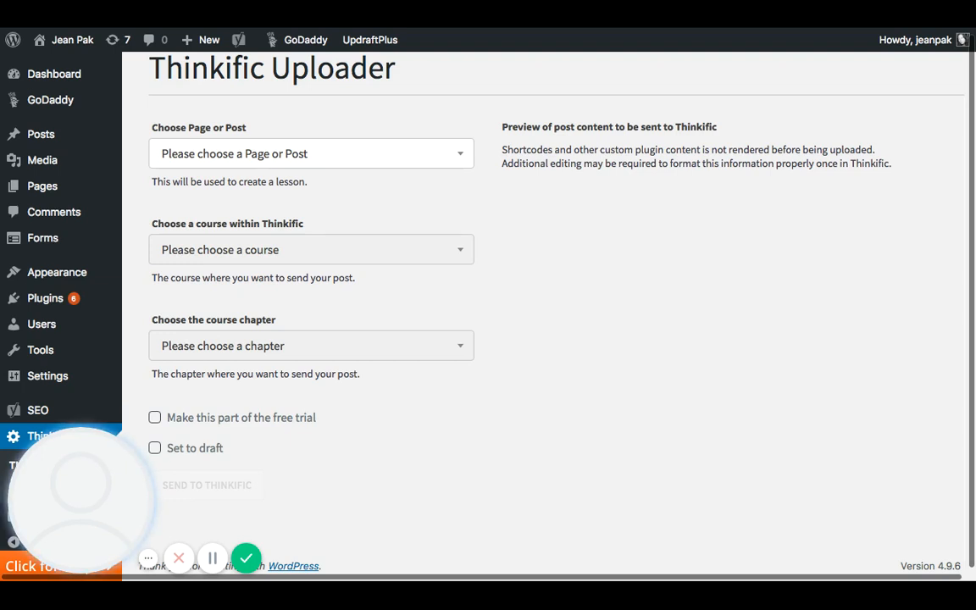
{"action": "mouse_move", "coordinate": [676, 356]}
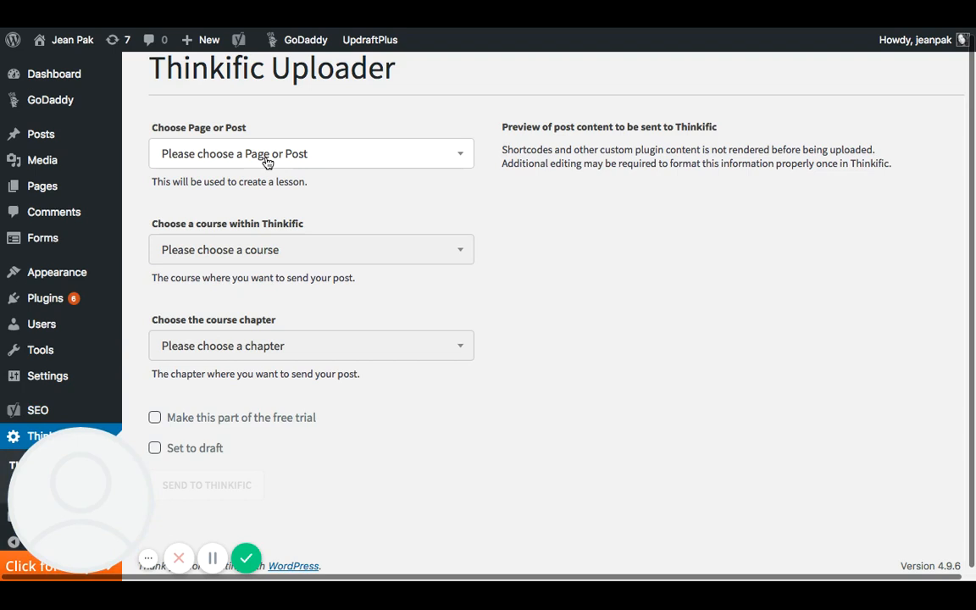
Choose the About Me page as the lesson content to show its preview
{"action": "left_click", "coordinate": [311, 154]}
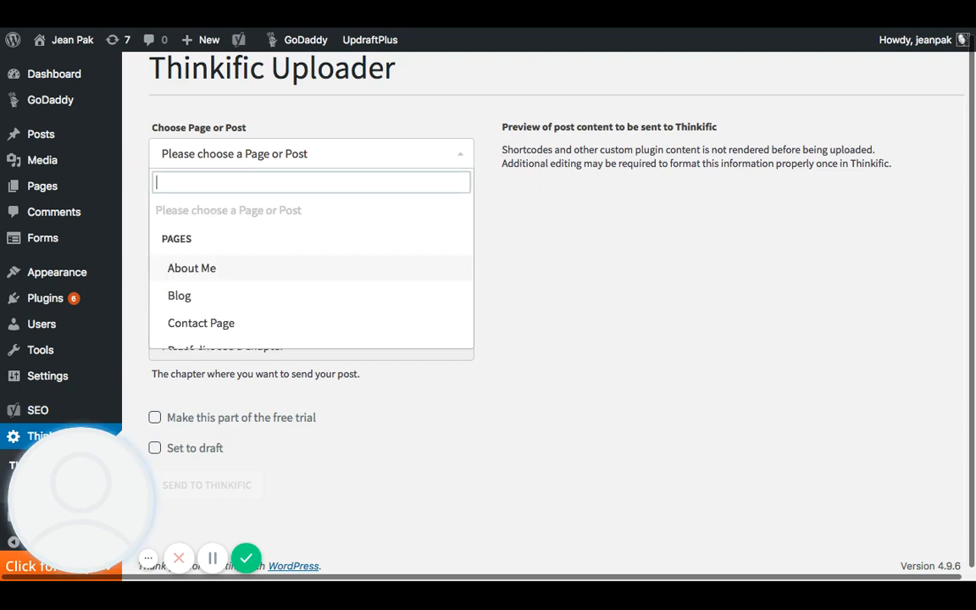
{"action": "mouse_move", "coordinate": [195, 271]}
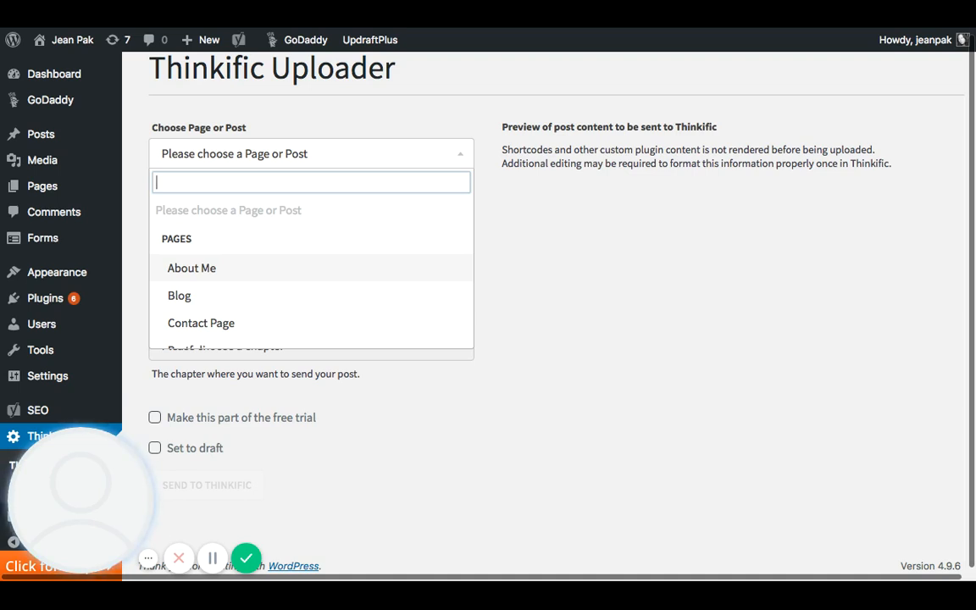
{"action": "left_click", "coordinate": [191, 268]}
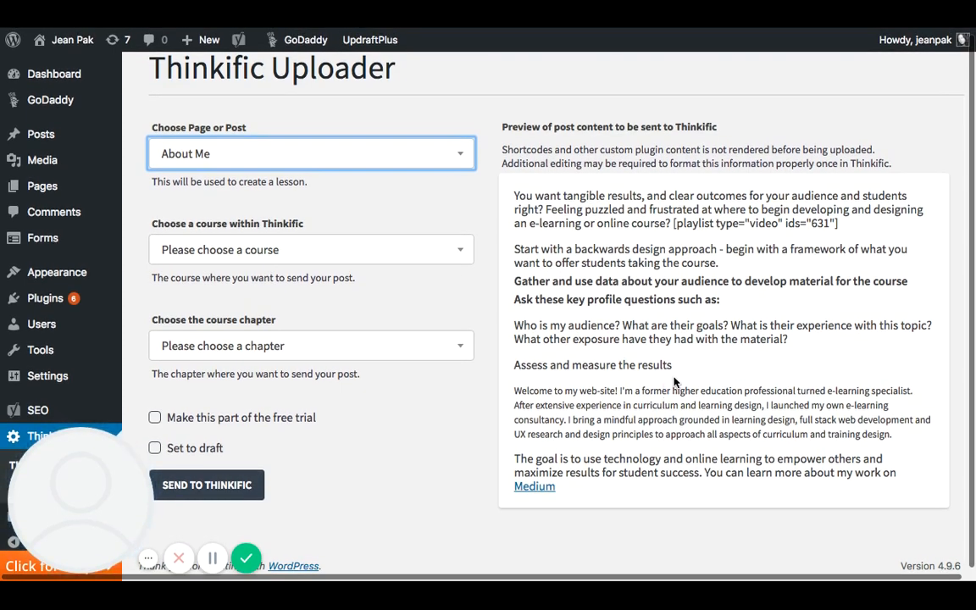
{"action": "mouse_move", "coordinate": [591, 278]}
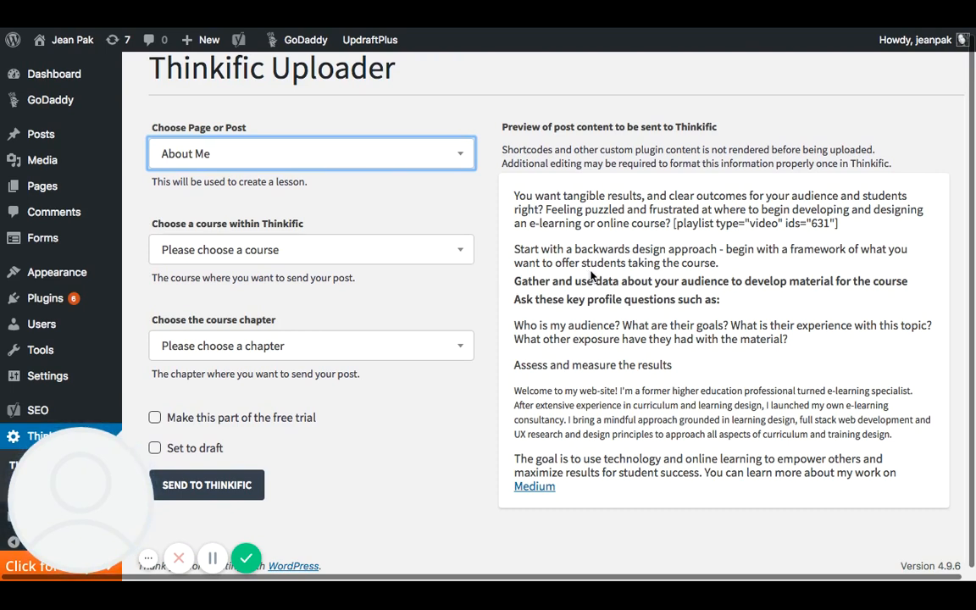
{"action": "mouse_move", "coordinate": [390, 264]}
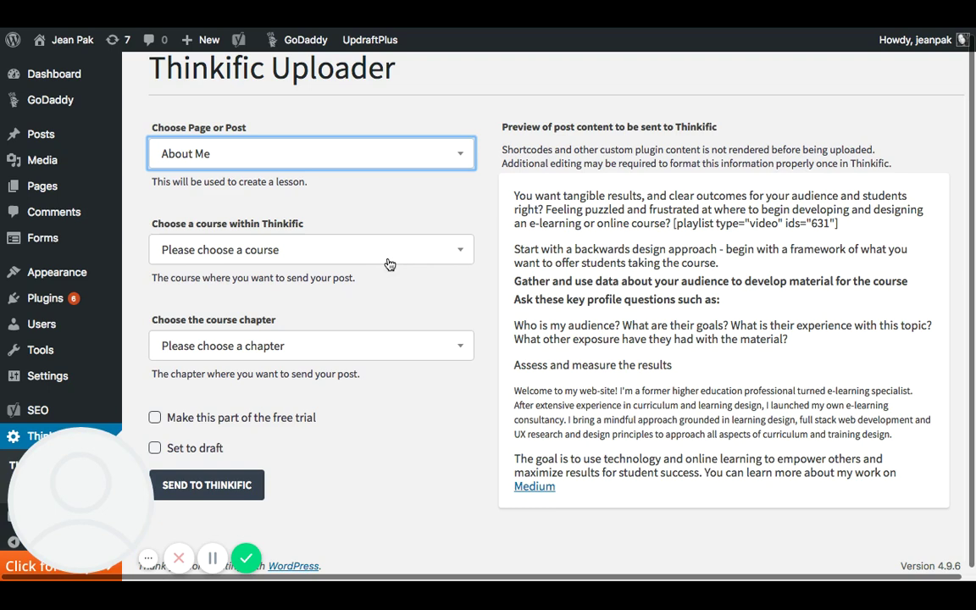
Select Demo Site as the Thinkific course and open its chapter list
{"action": "left_click", "coordinate": [311, 249]}
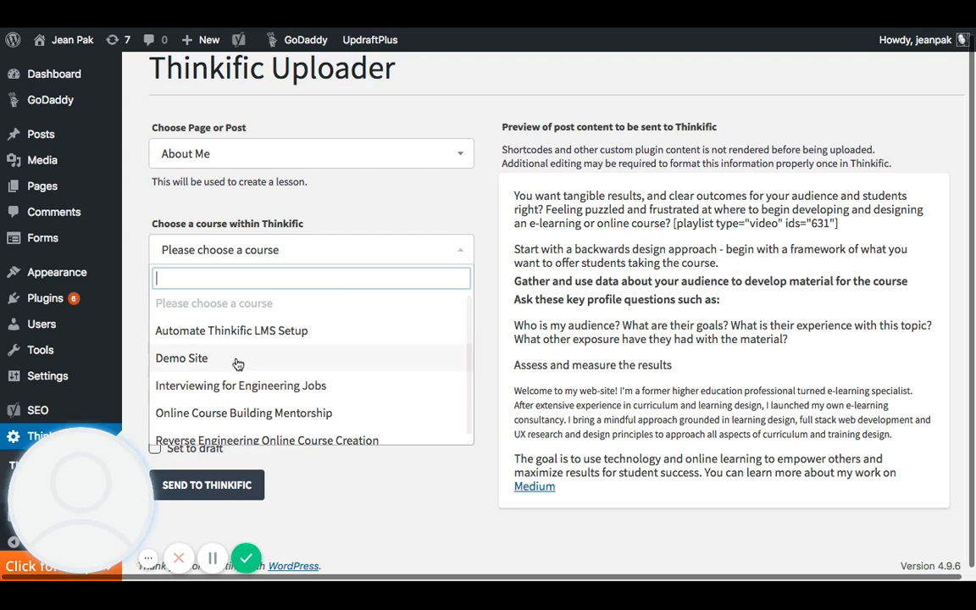
{"action": "mouse_move", "coordinate": [168, 362]}
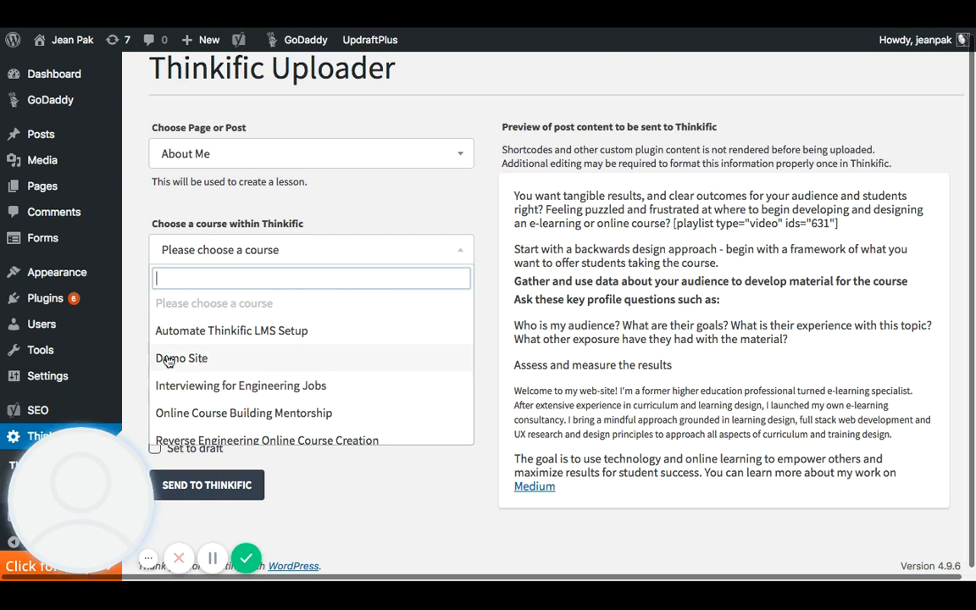
{"action": "left_click", "coordinate": [181, 358]}
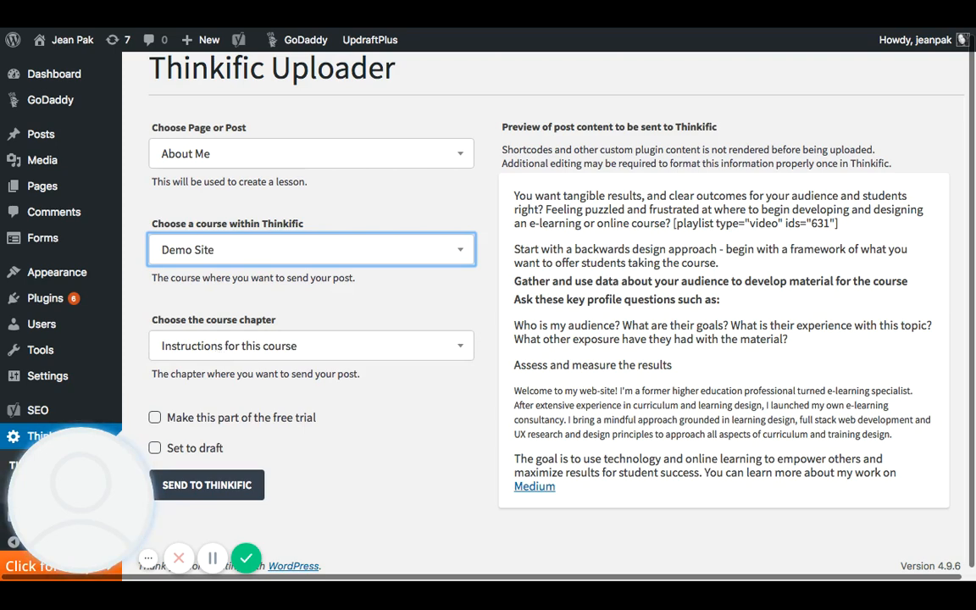
{"action": "left_click", "coordinate": [311, 345]}
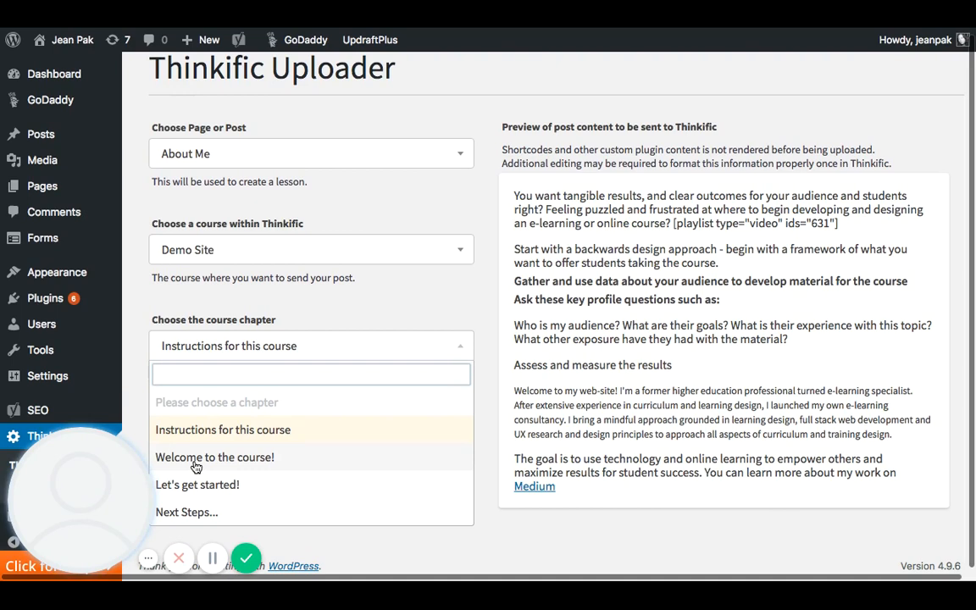
Pick the receiving chapter so the About Me page uploads and the form resets
{"action": "left_click", "coordinate": [197, 484]}
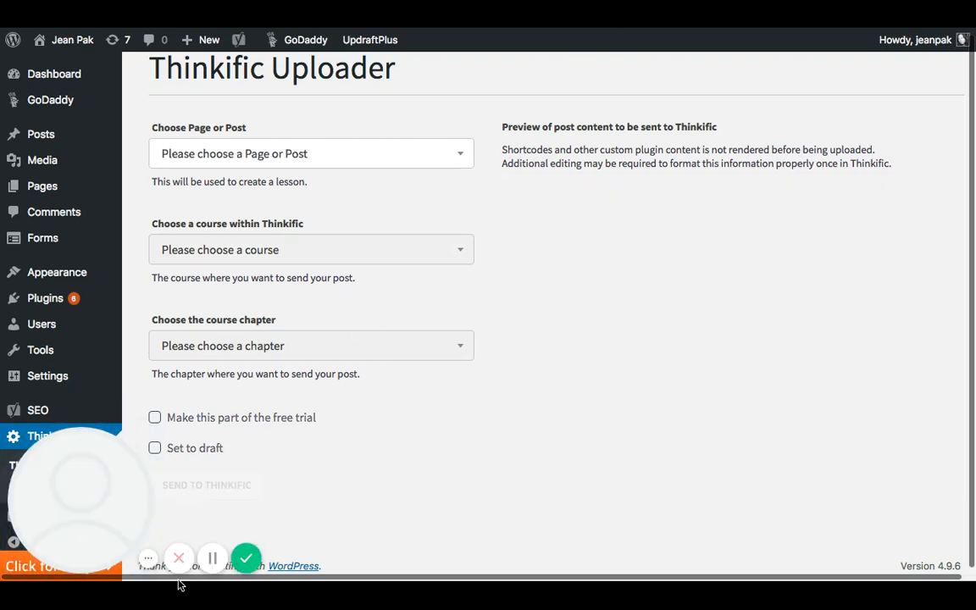
{"action": "mouse_move", "coordinate": [212, 558]}
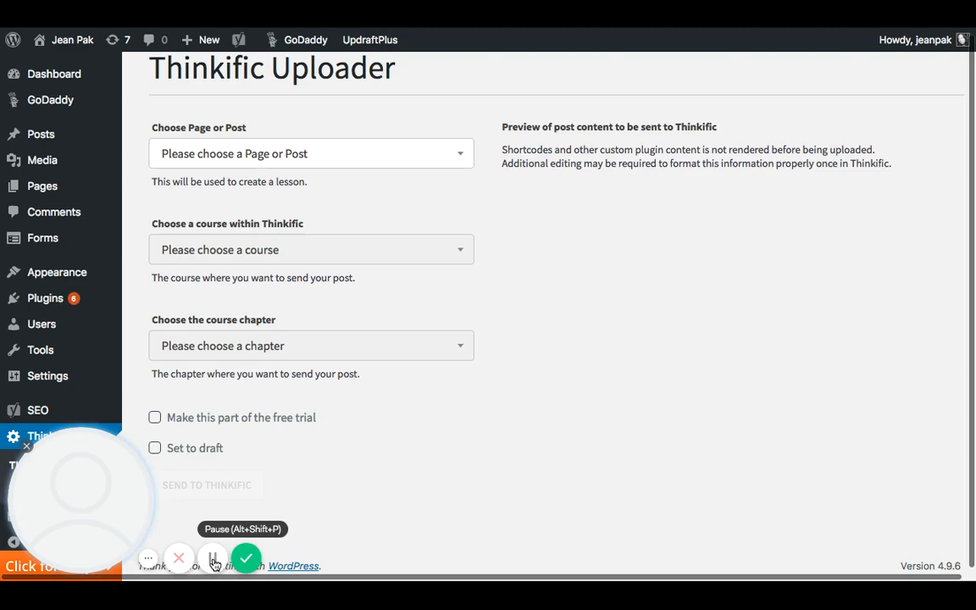